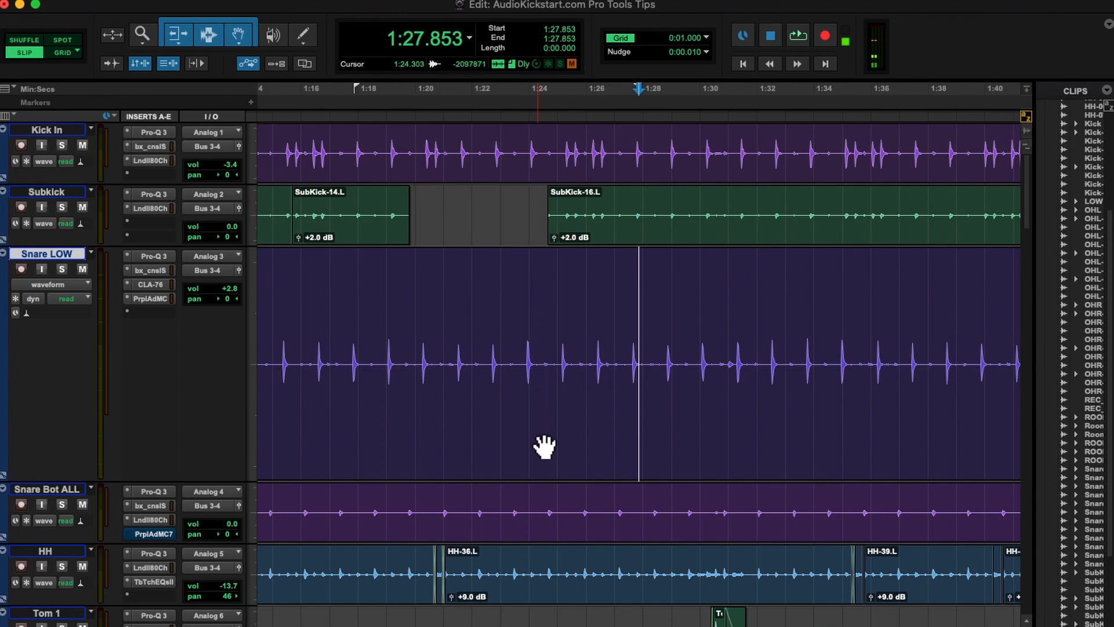
mouse_move(553, 436)
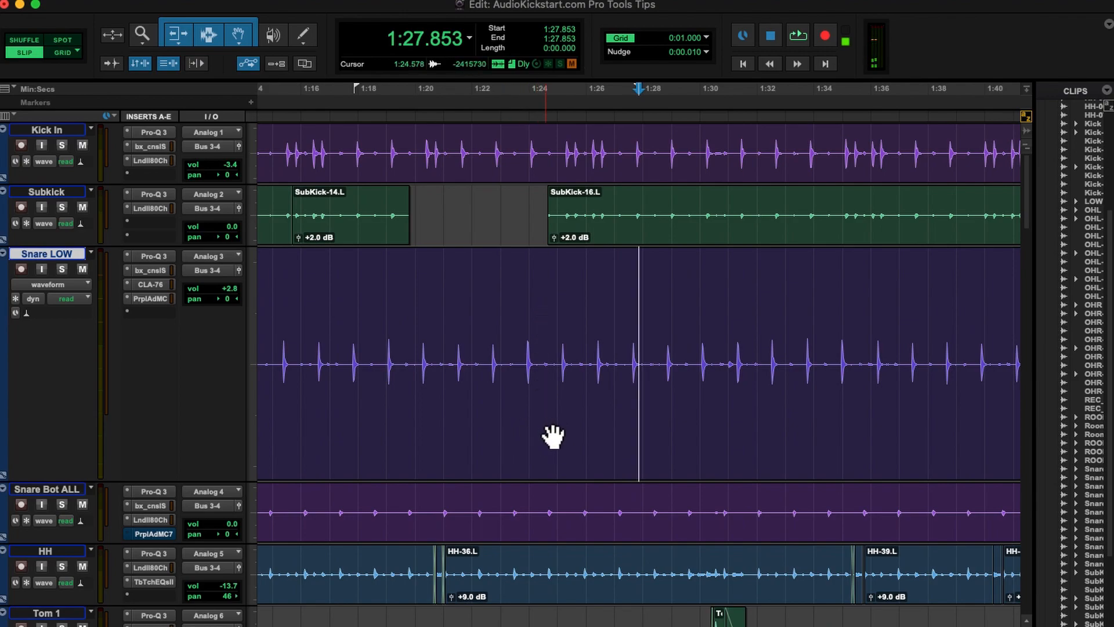
mouse_move(553, 279)
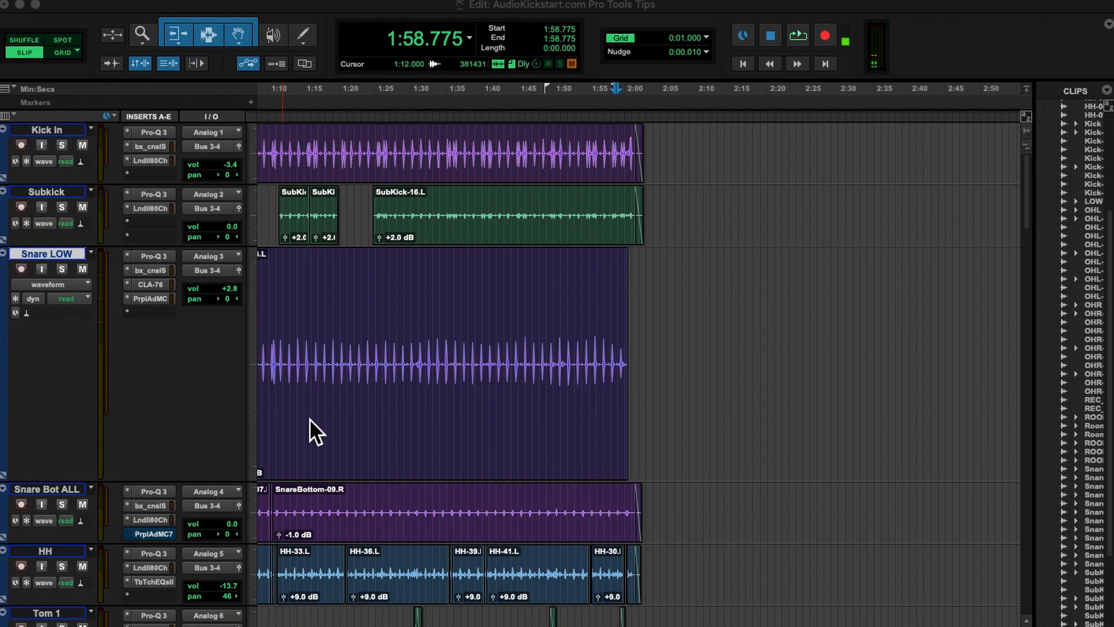
click(373, 313)
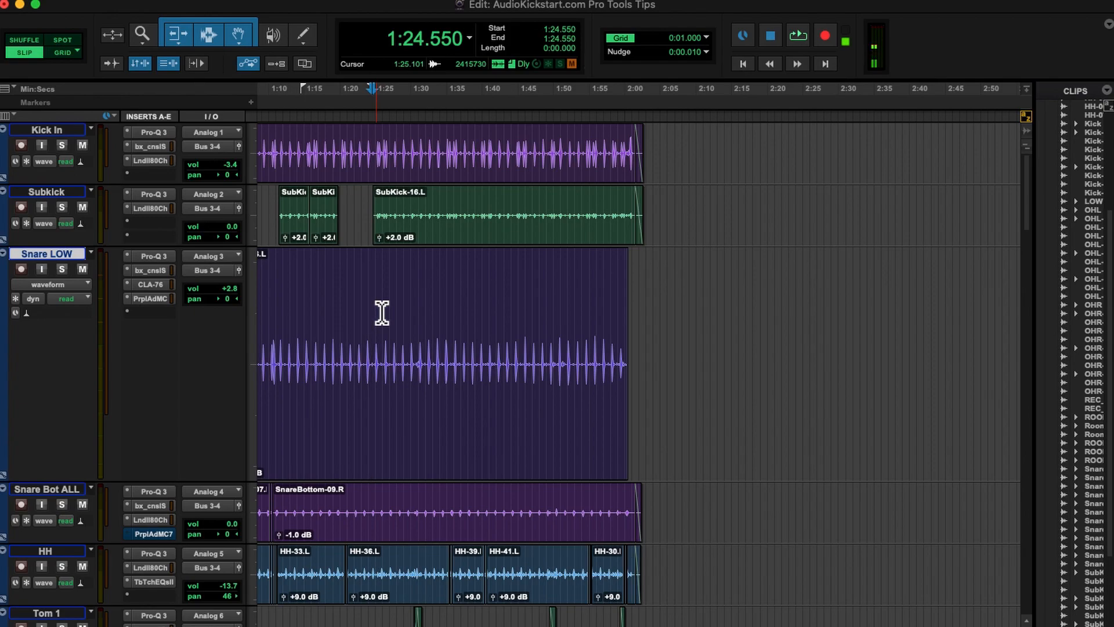
click(374, 315)
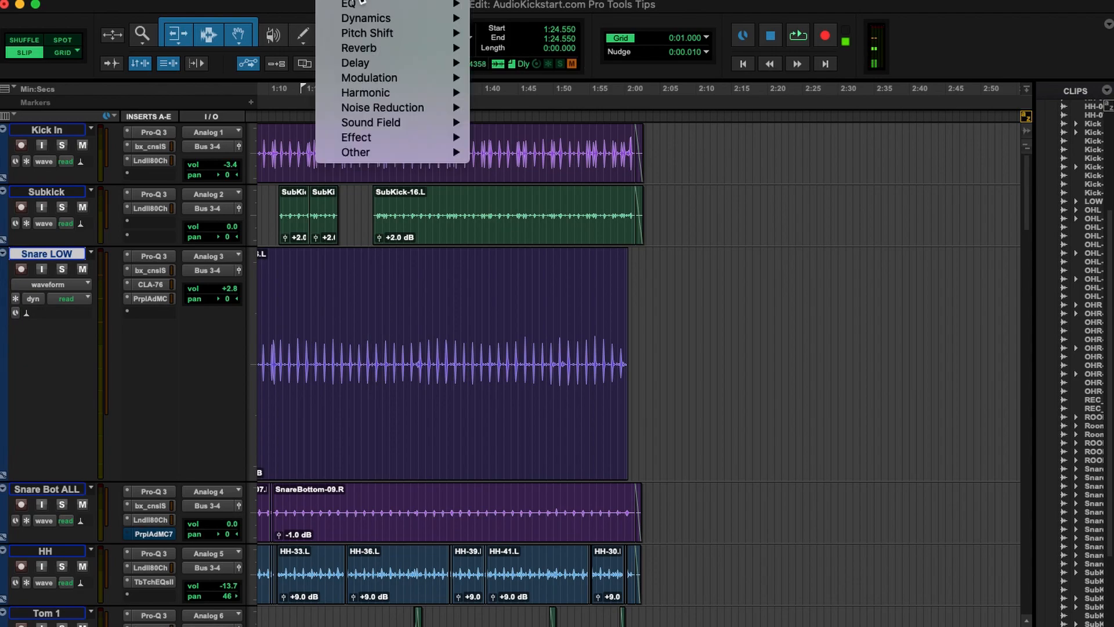
mouse_move(368, 33)
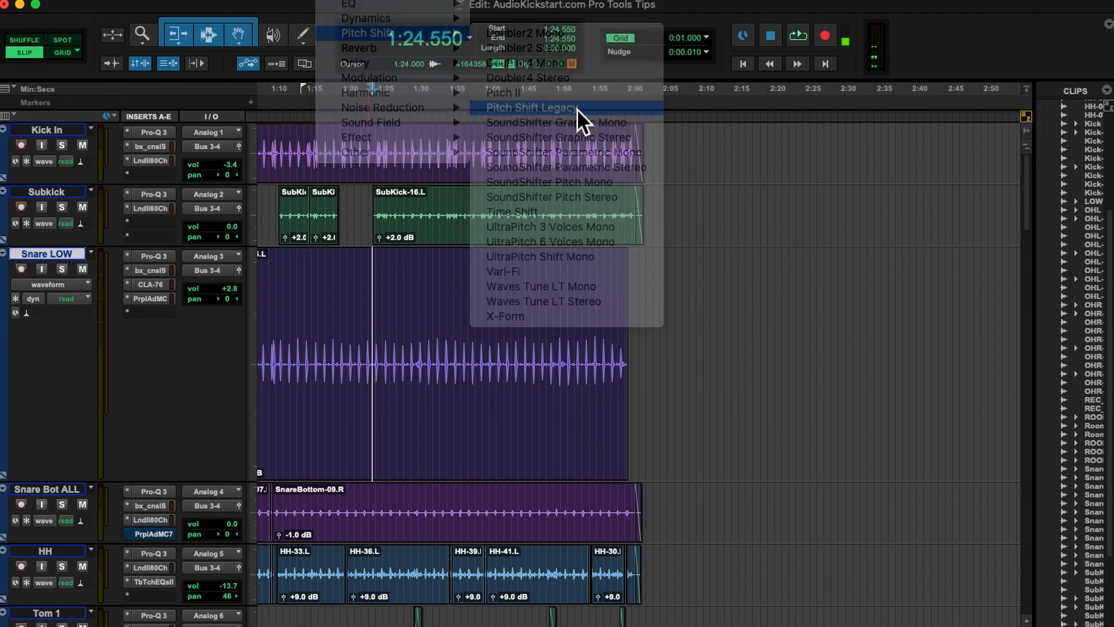
click(530, 108)
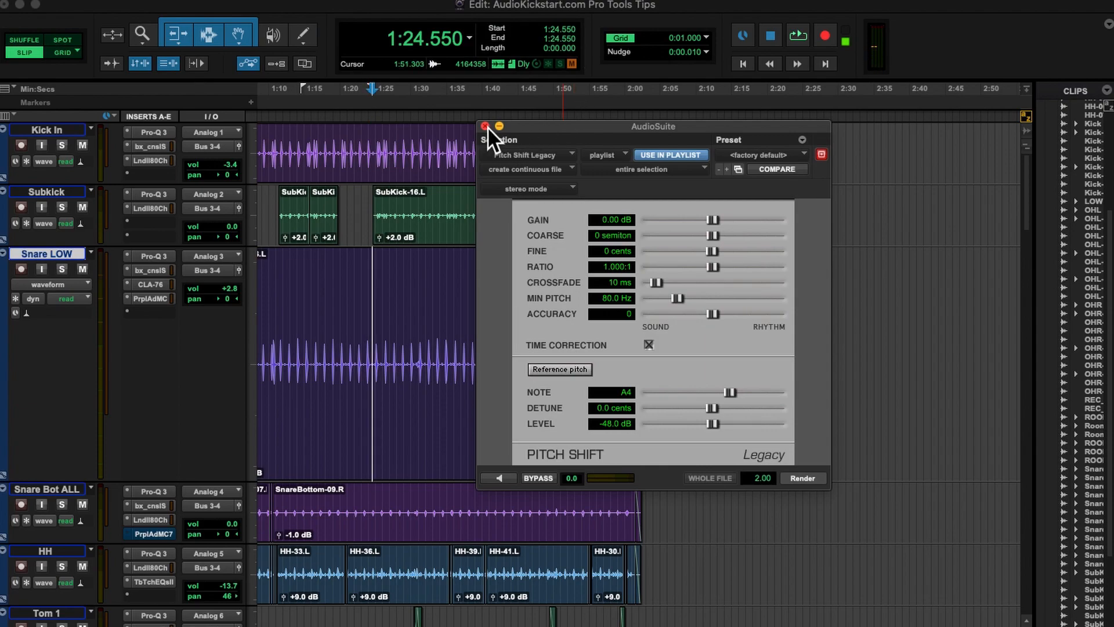
click(485, 126)
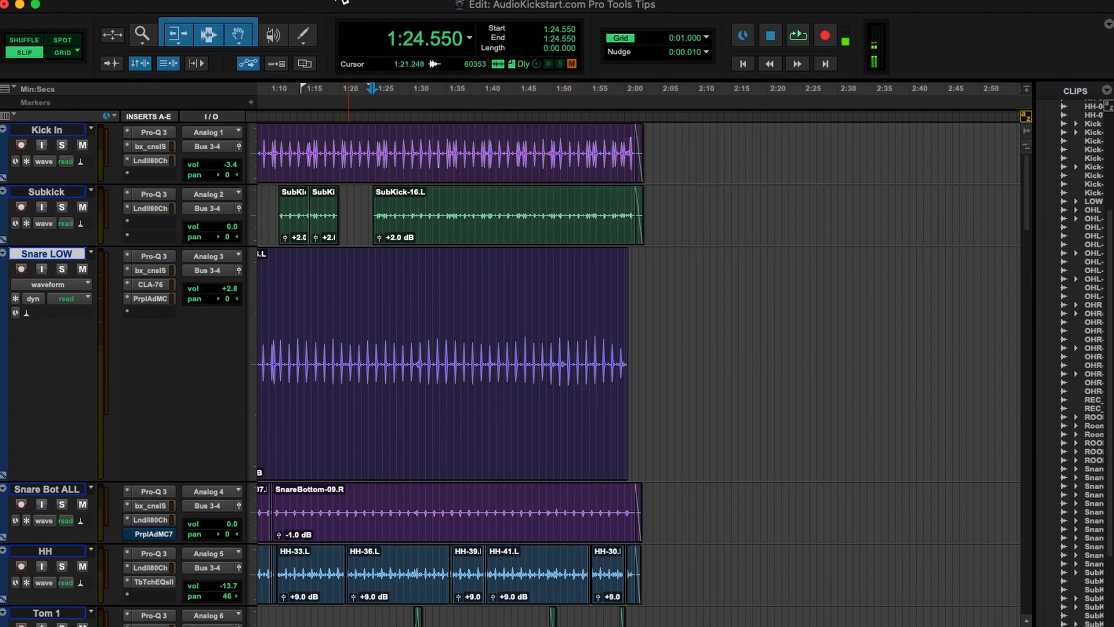
mouse_move(368, 33)
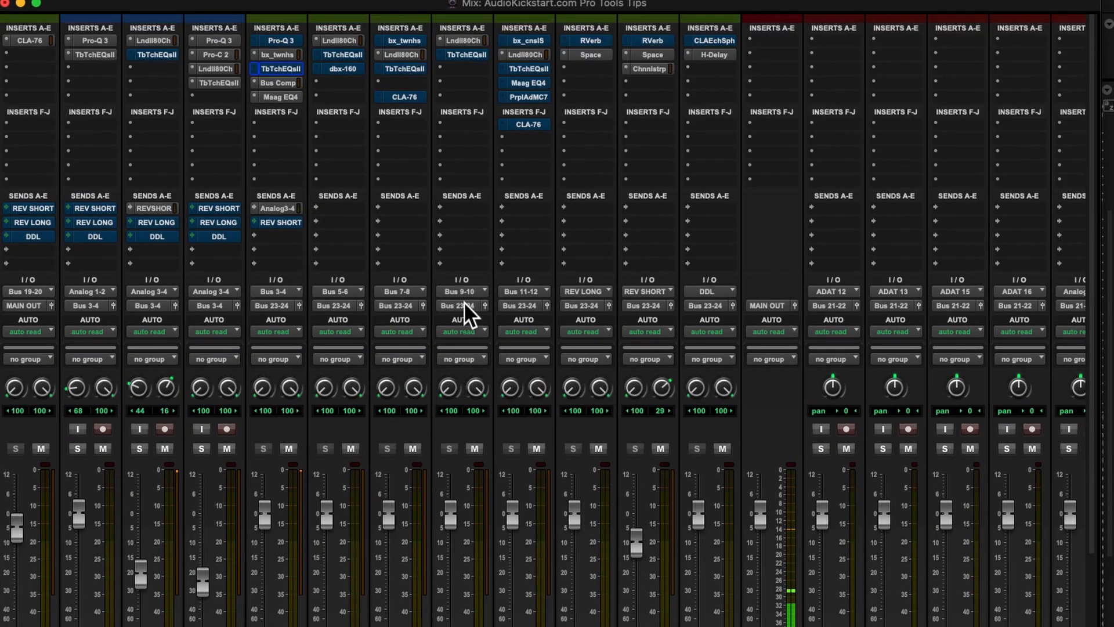
scroll(down, 3)
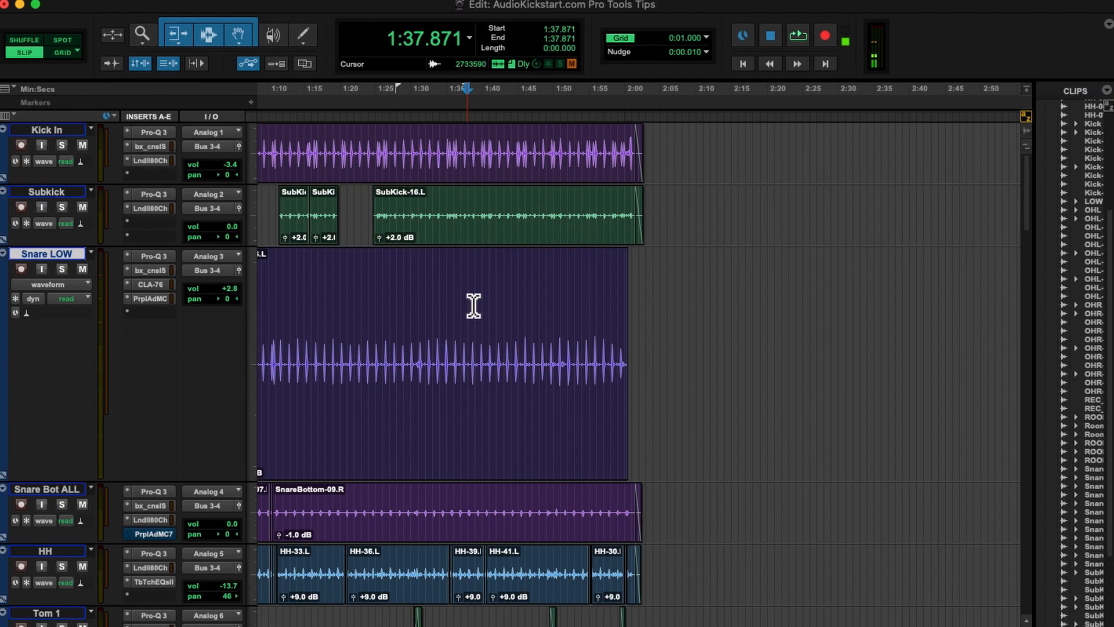
Show the Window Configurations list (Option+Cmd+J) with the Clean and Drum Bus configurations.
click(466, 355)
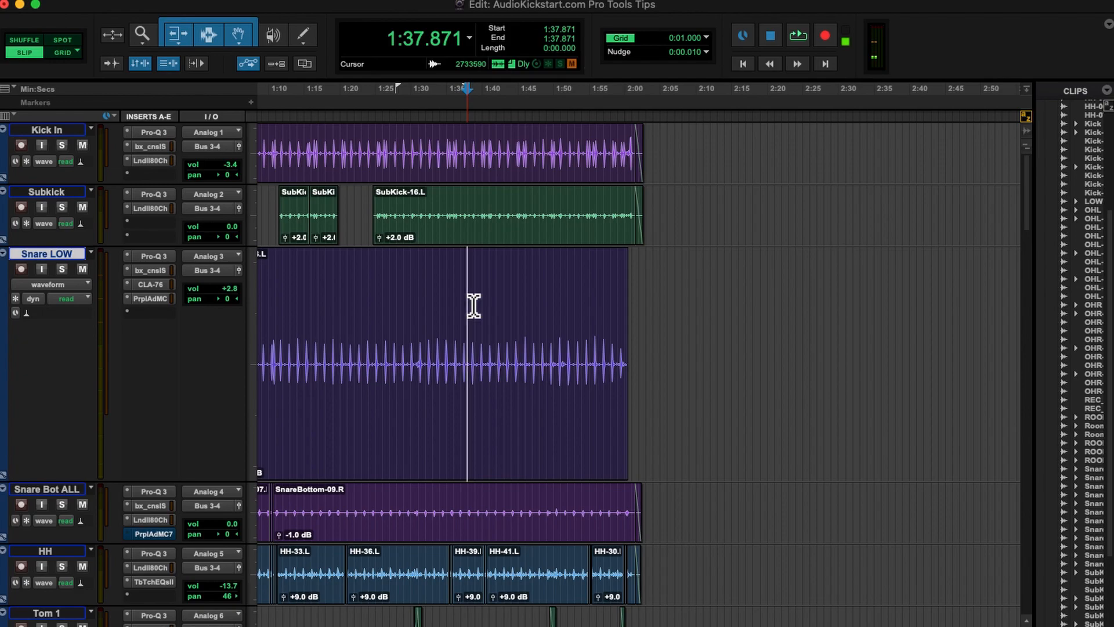
key(alt+cmd+j)
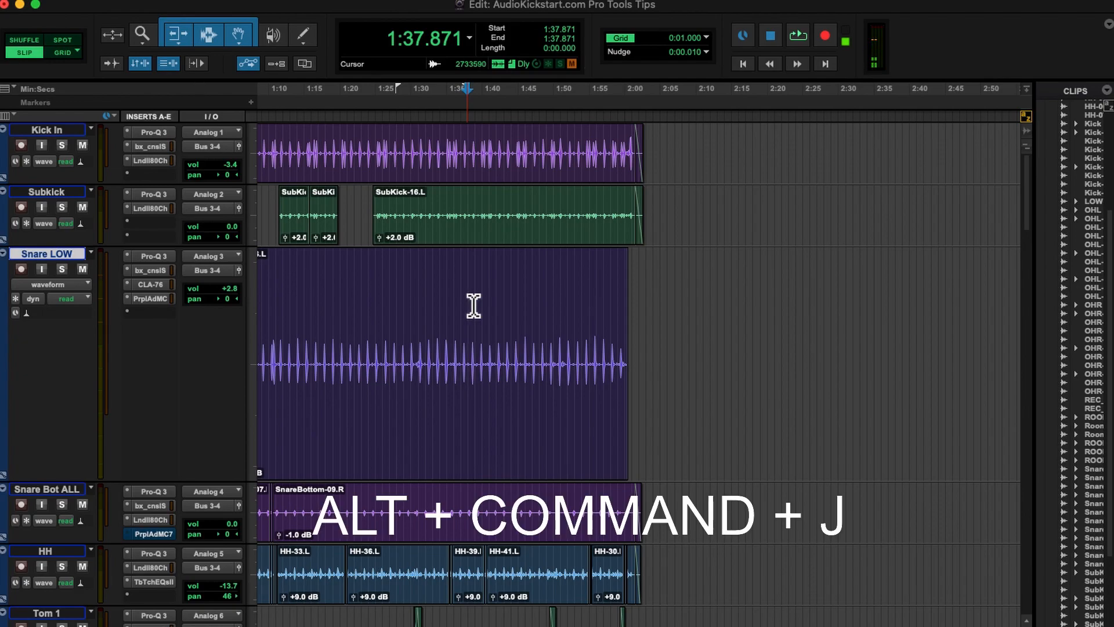
key(alt+cmd+j)
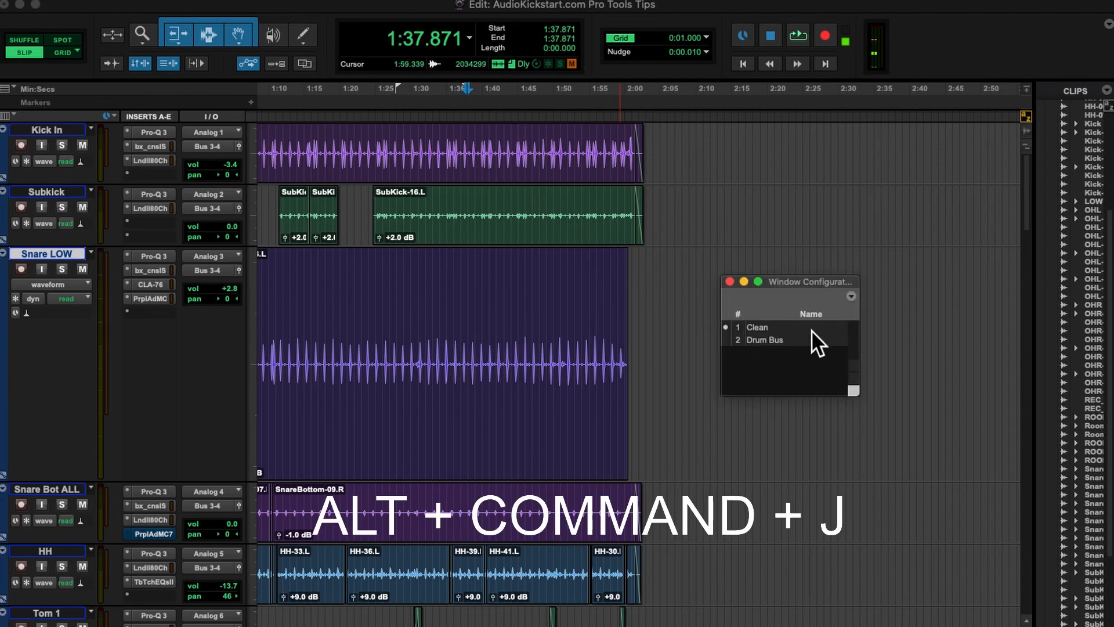
key(alt+cmd+j)
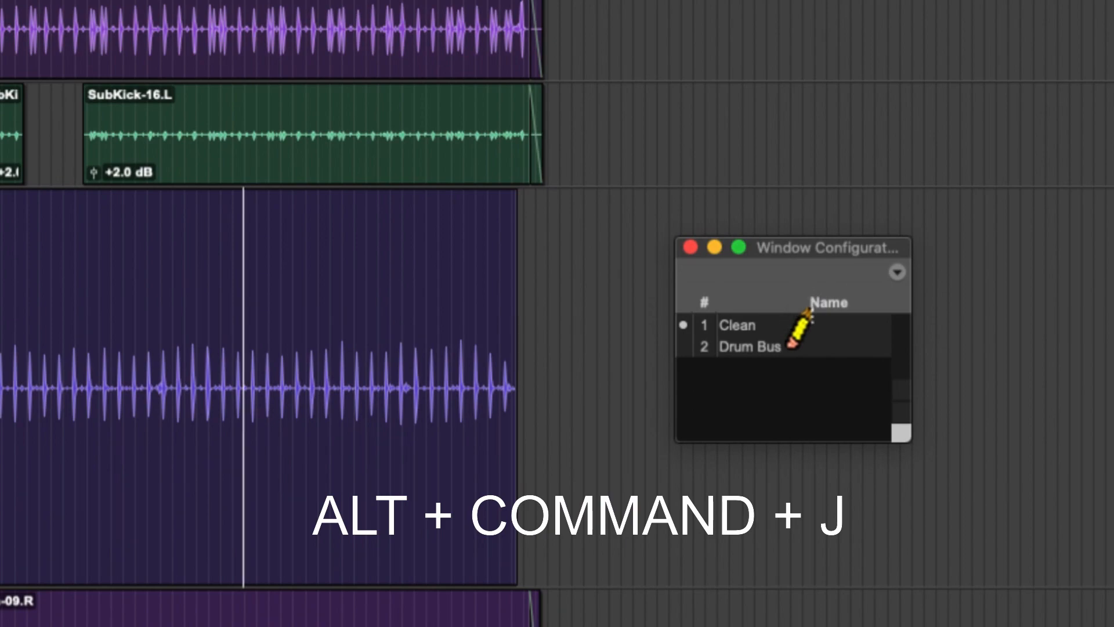
key(alt+cmd+j)
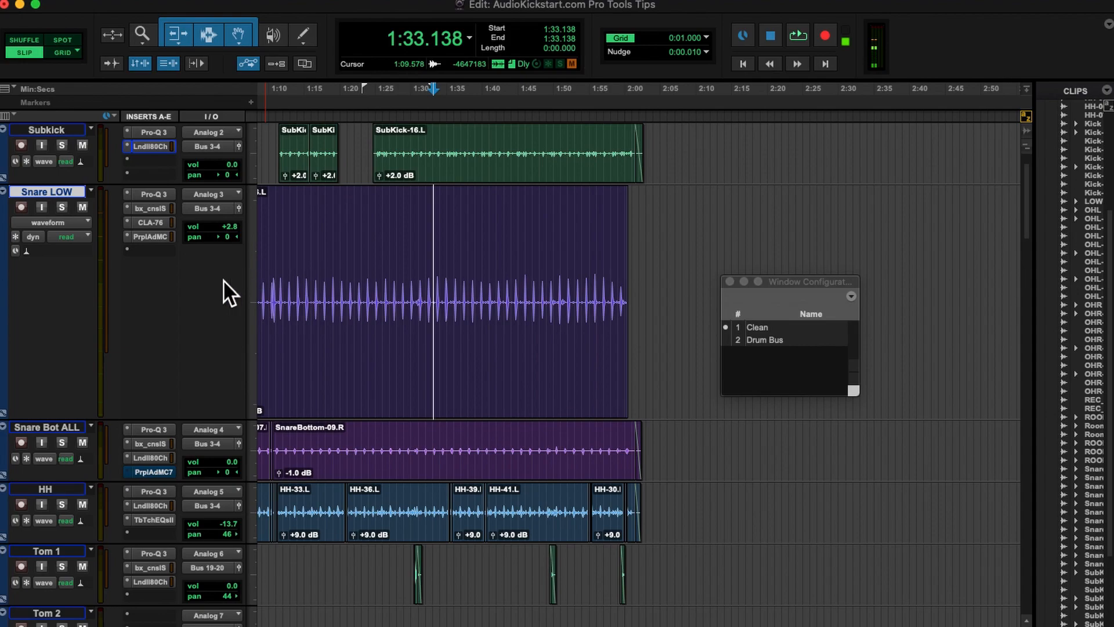
scroll(down, 3)
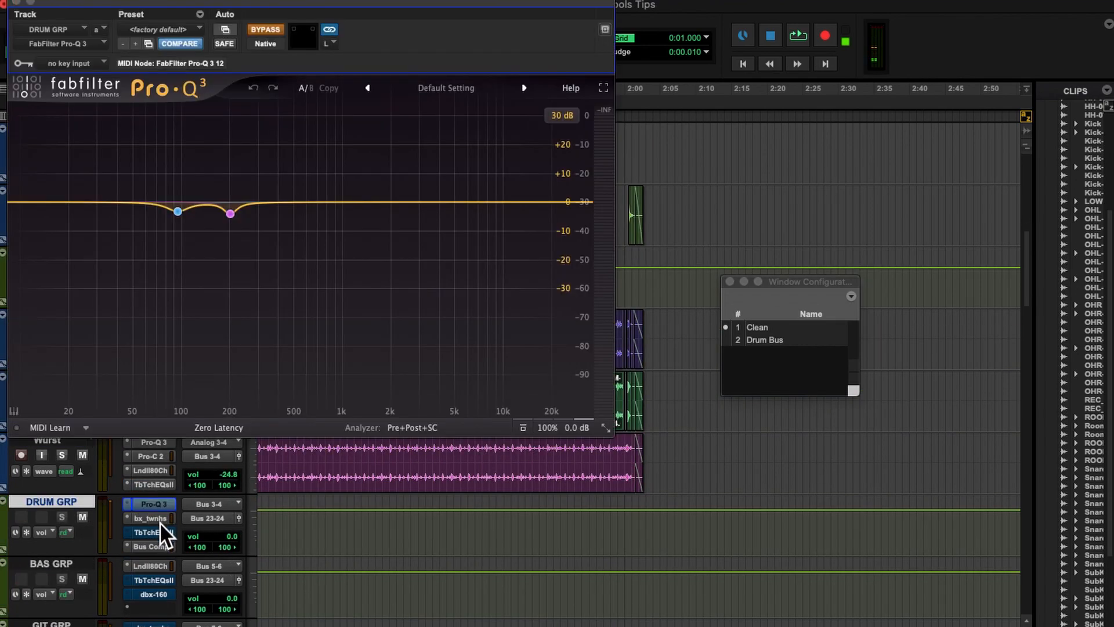
Save DRUM GRP's open plug-in windows as a new window configuration named 'Name'.
double_click(150, 546)
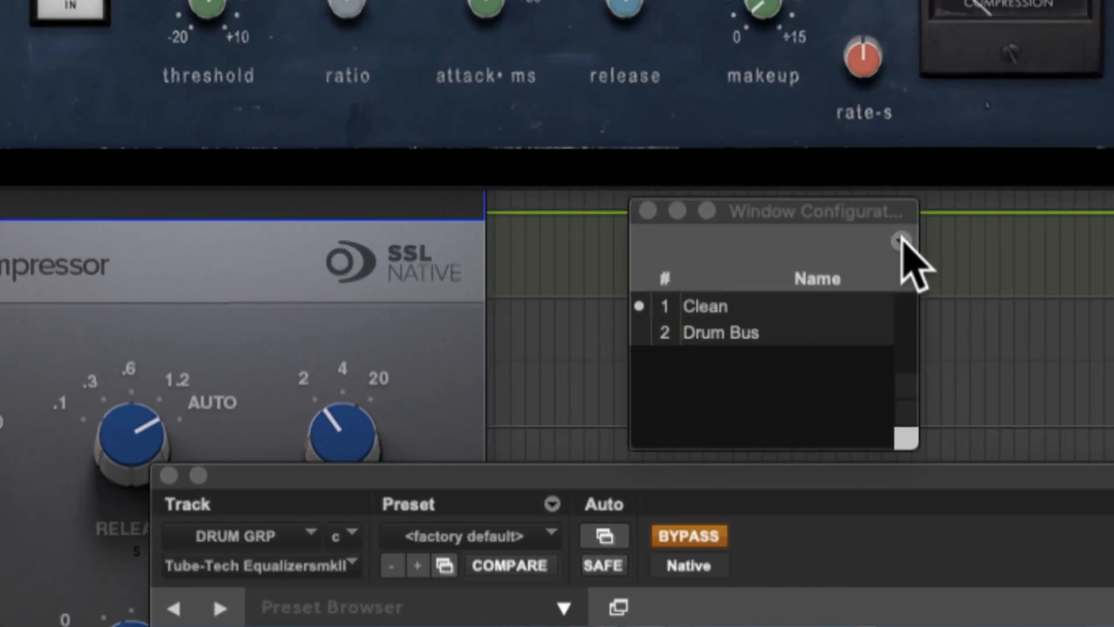
click(901, 242)
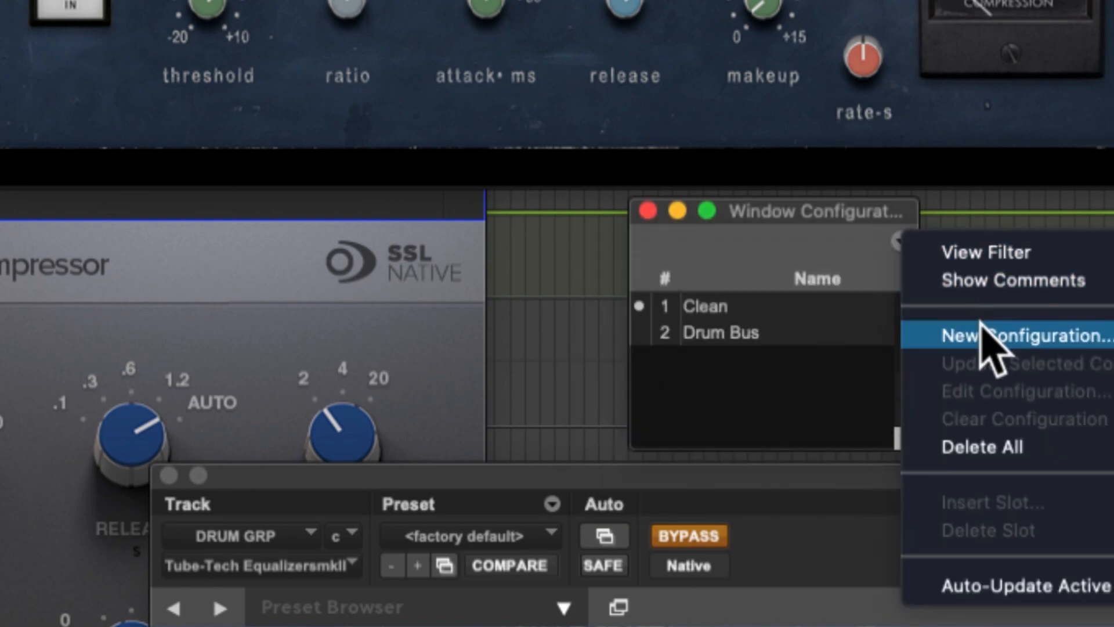
click(1024, 335)
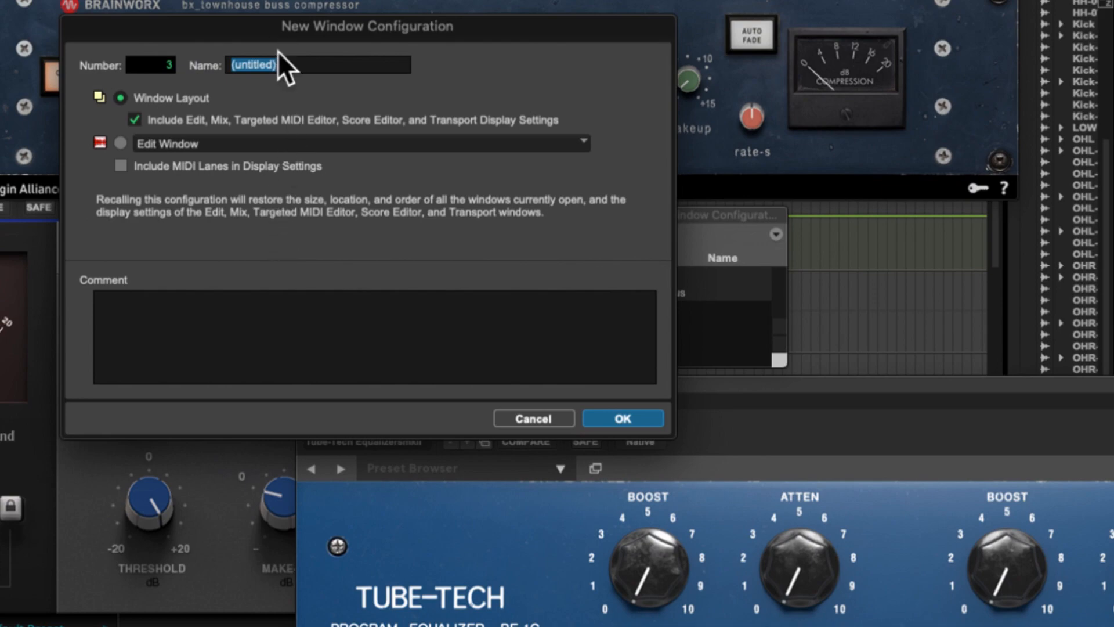
text(N)
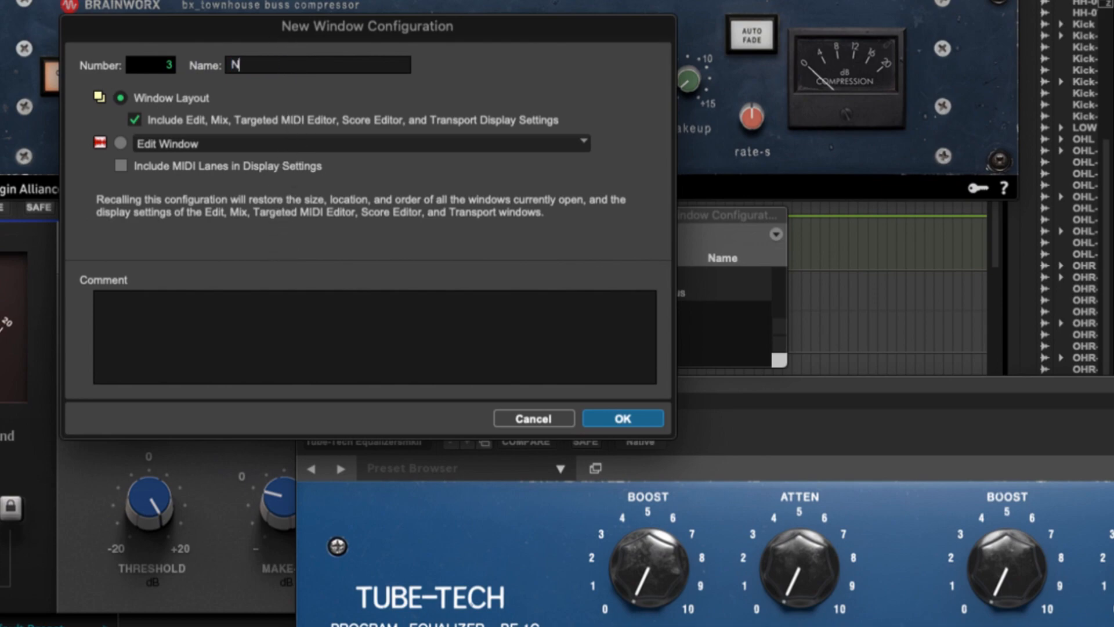
click(621, 418)
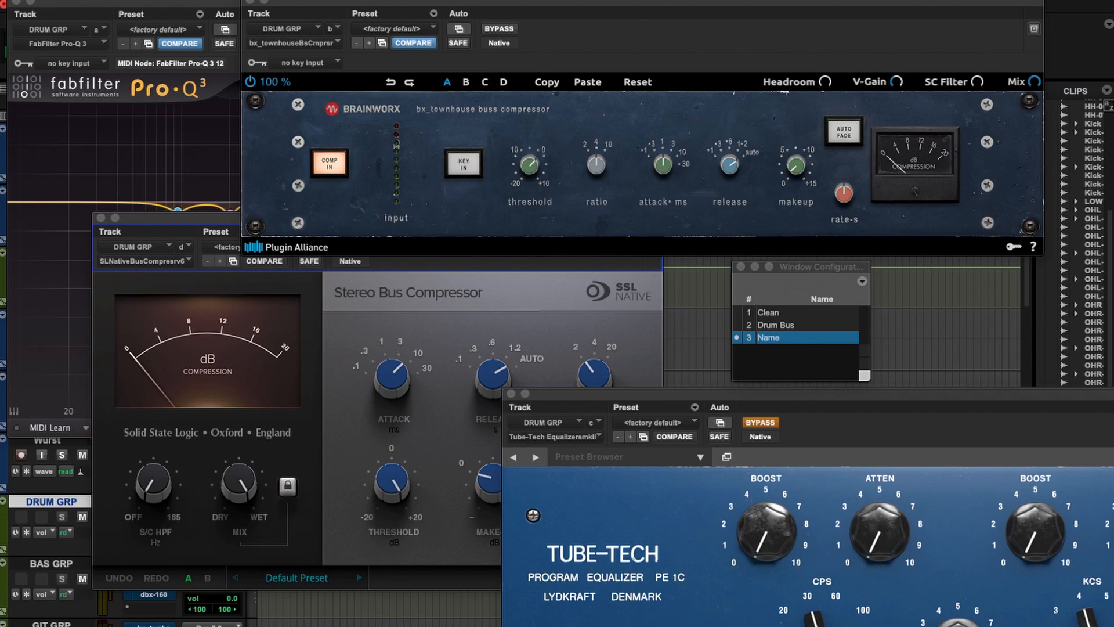
click(777, 324)
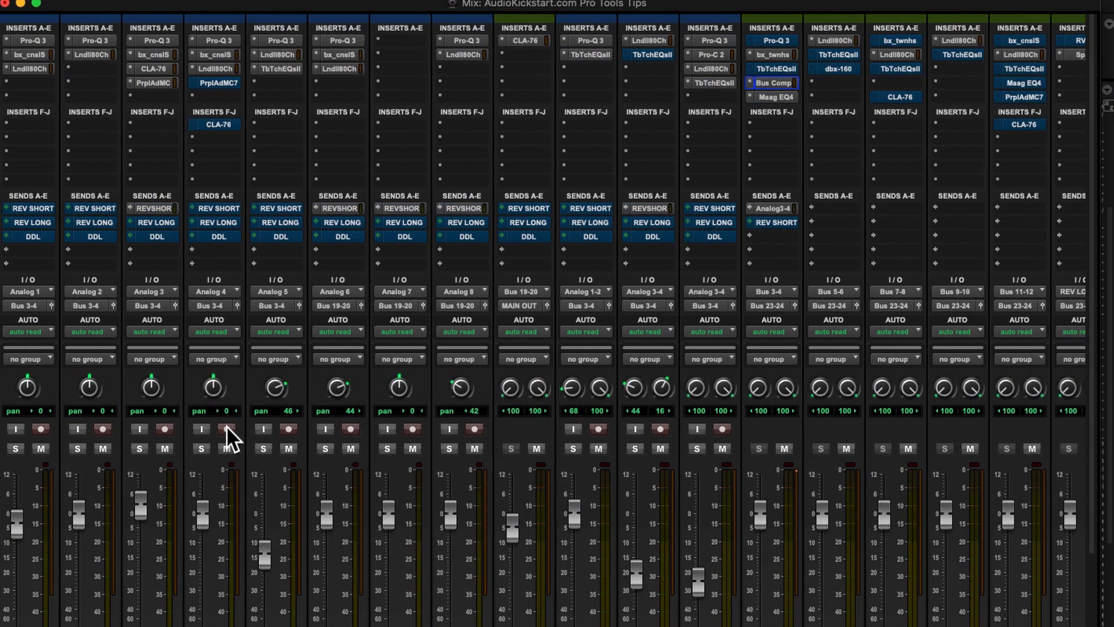
mouse_move(227, 433)
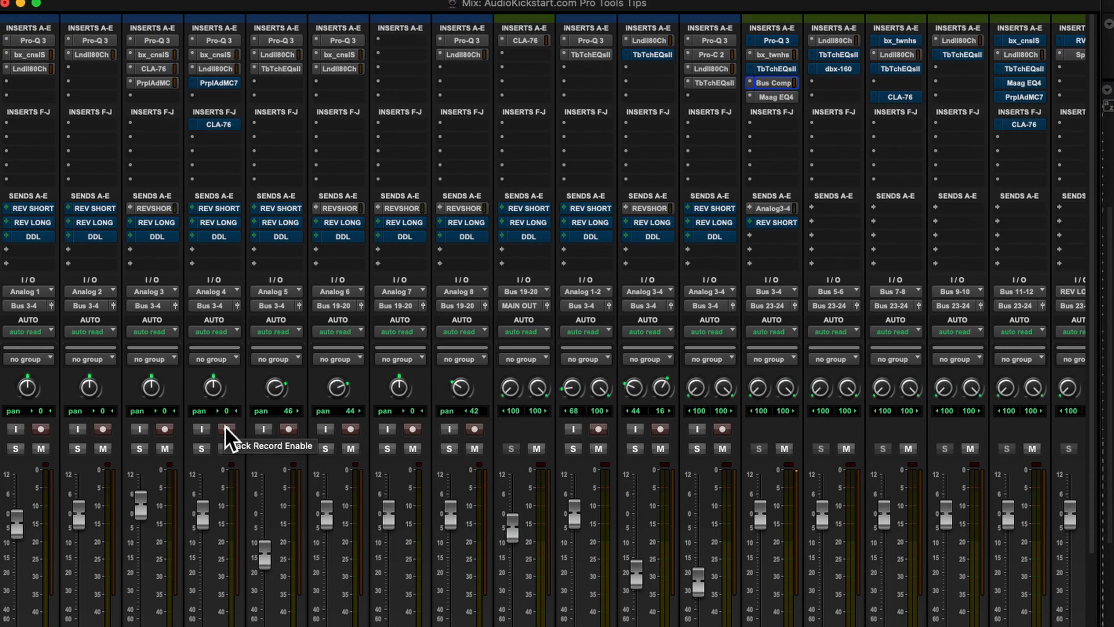
Route the drum tracks' outputs, Kick In through Wurst, to Bus 25-26 (Stereo).
scroll(down, 3)
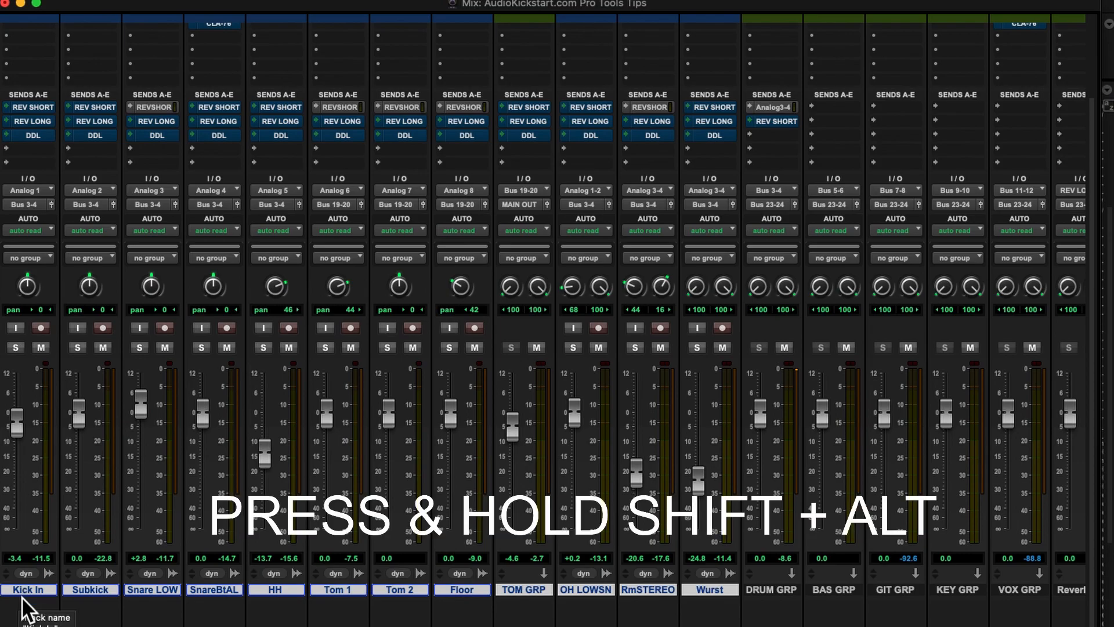
click(28, 189)
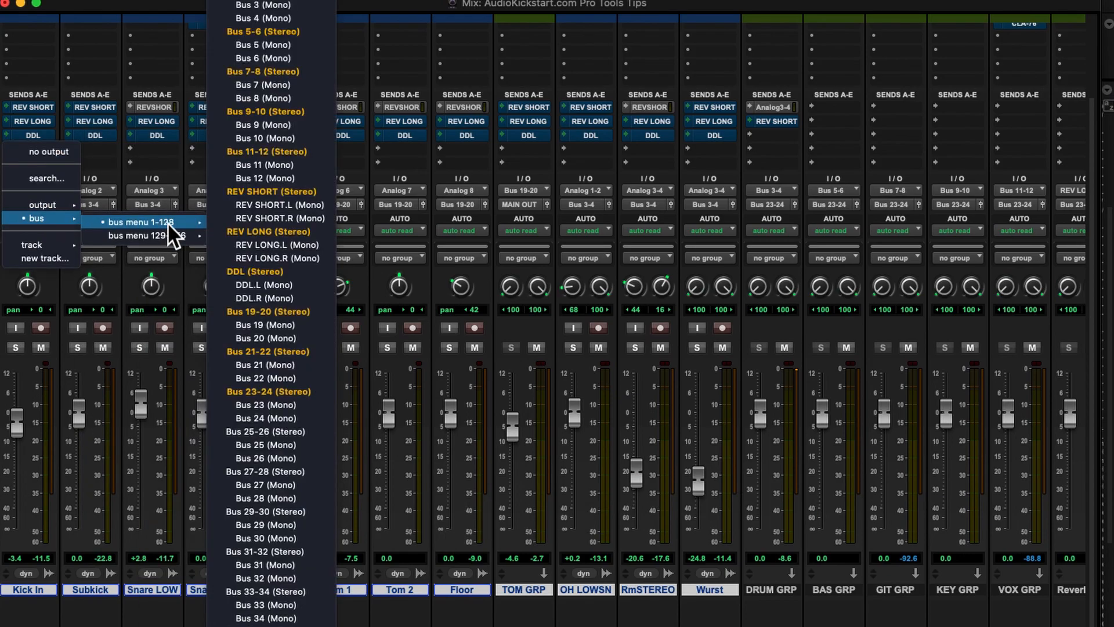
mouse_move(291, 432)
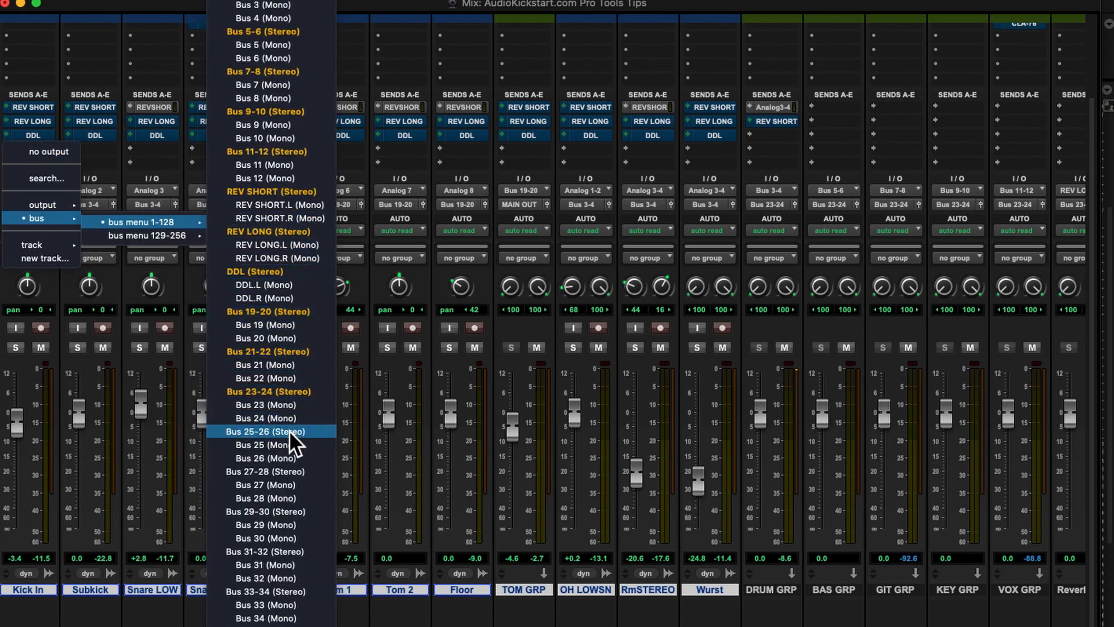
click(266, 432)
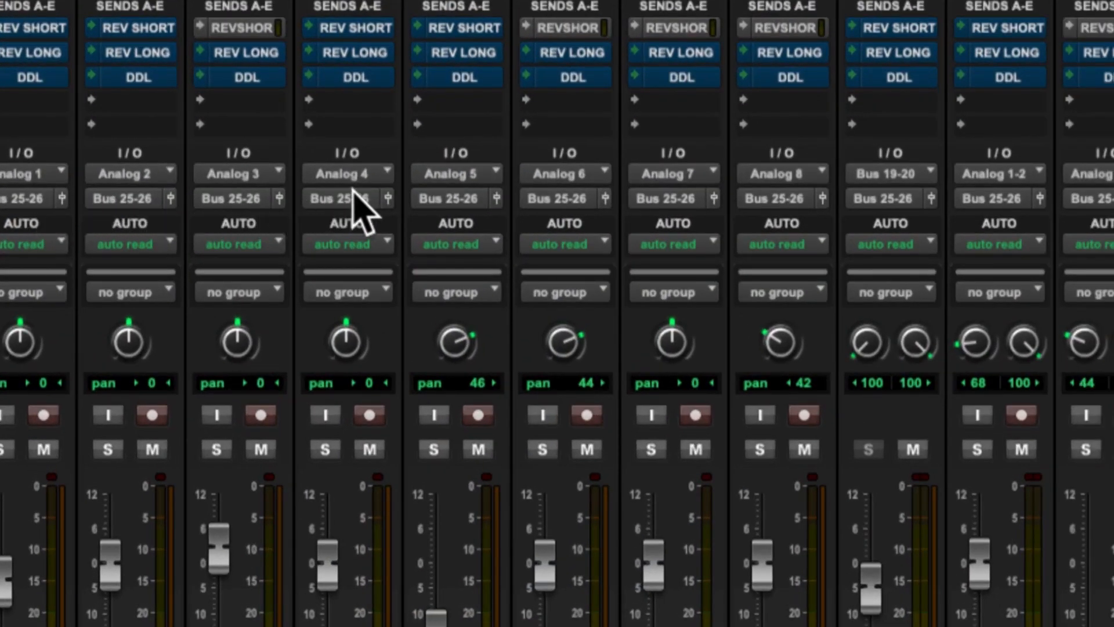
mouse_move(1041, 220)
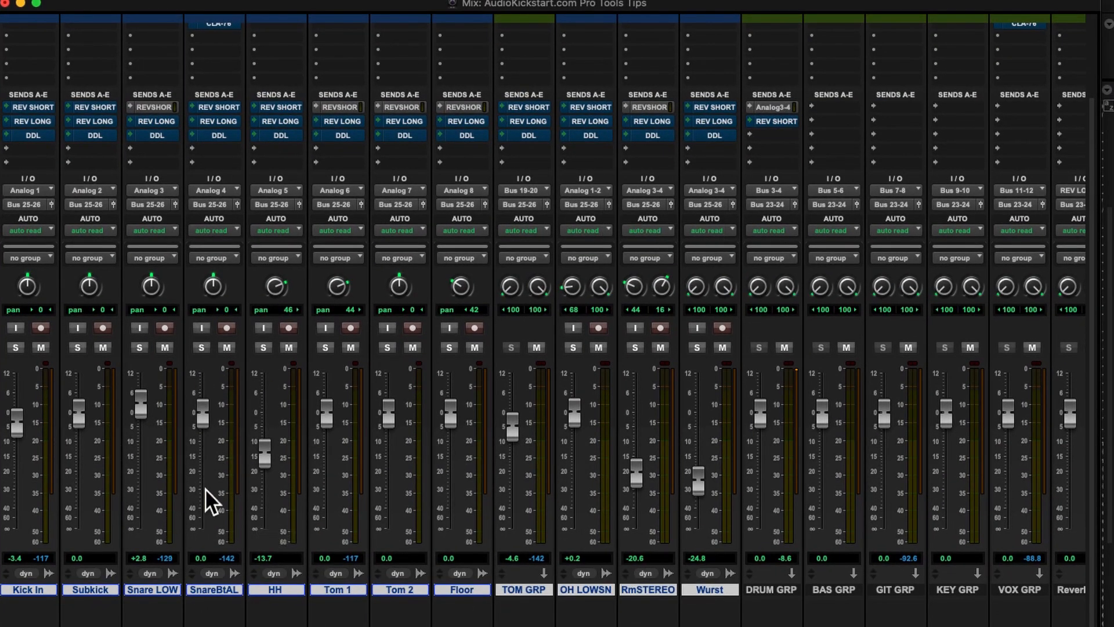
mouse_move(781, 505)
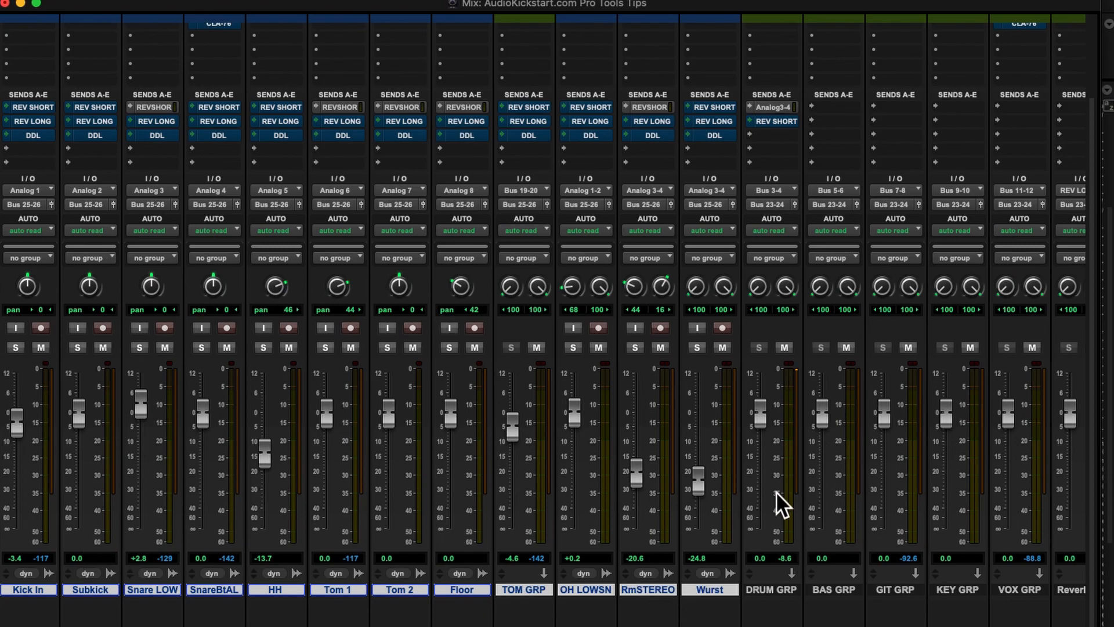
mouse_move(240, 502)
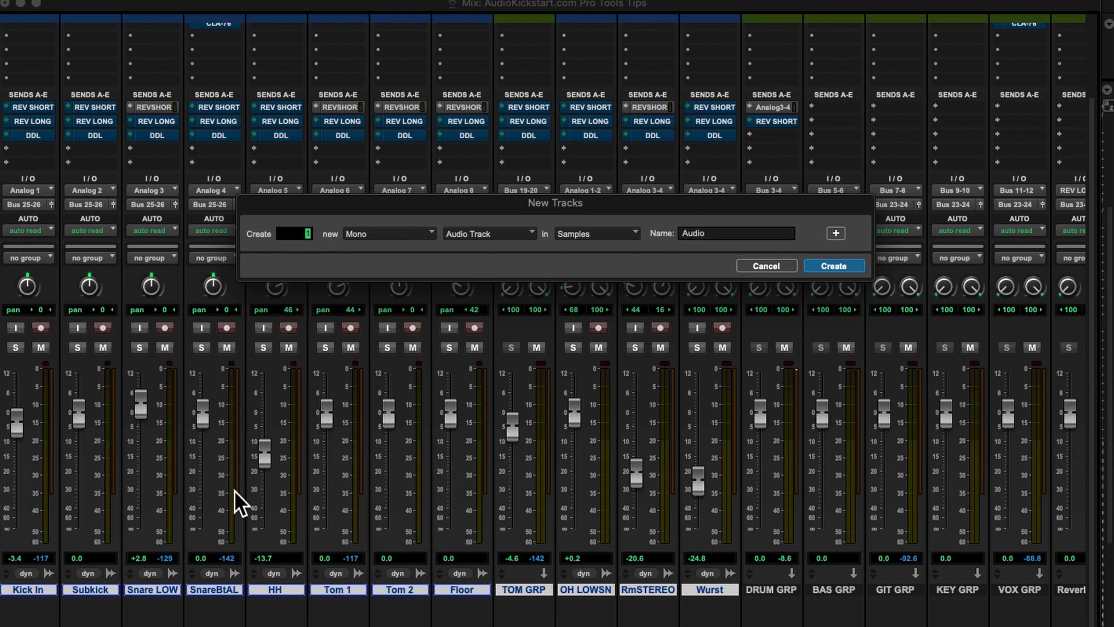
Create 8 new Mono Audio Tracks, Audio 1 through Audio 8, after the drum tracks.
key(cmd+shift+n)
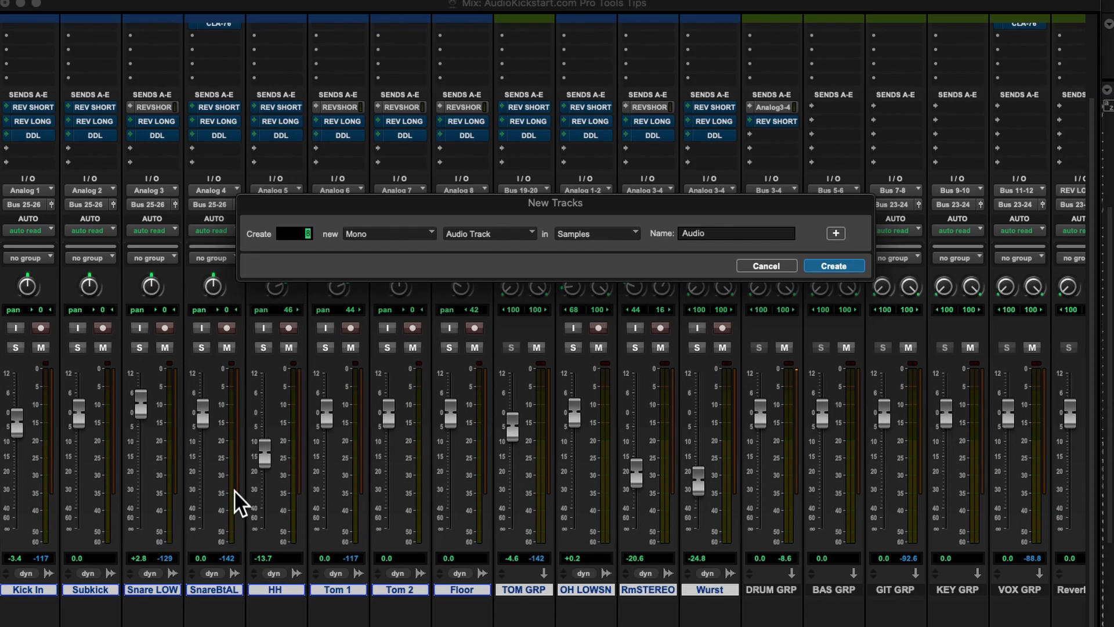
click(833, 265)
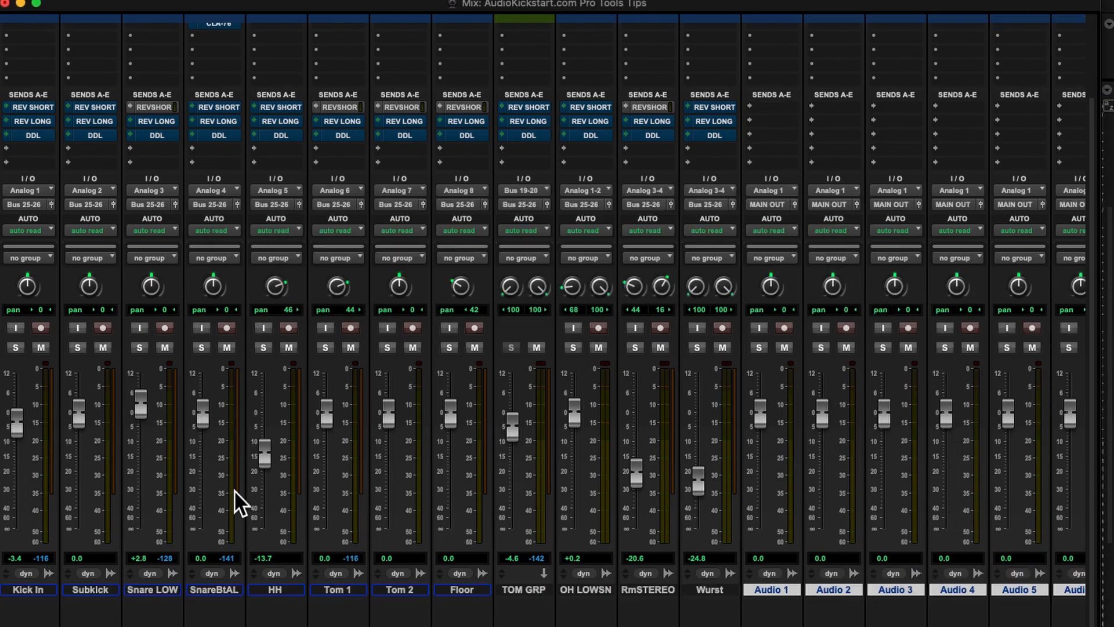
scroll(right, 3)
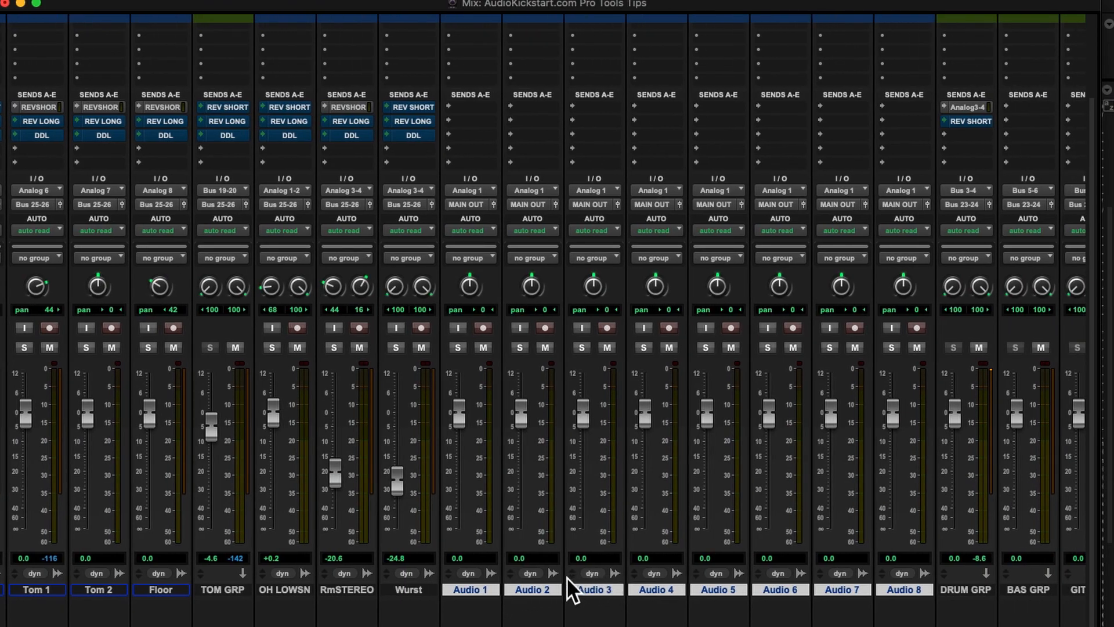
mouse_move(939, 207)
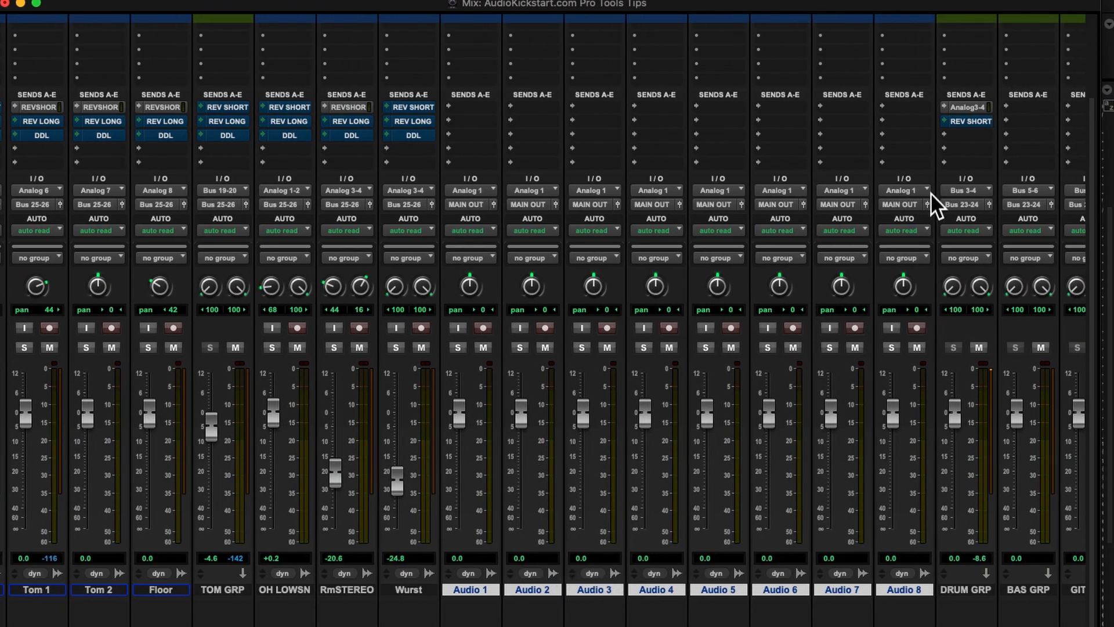
mouse_move(927, 223)
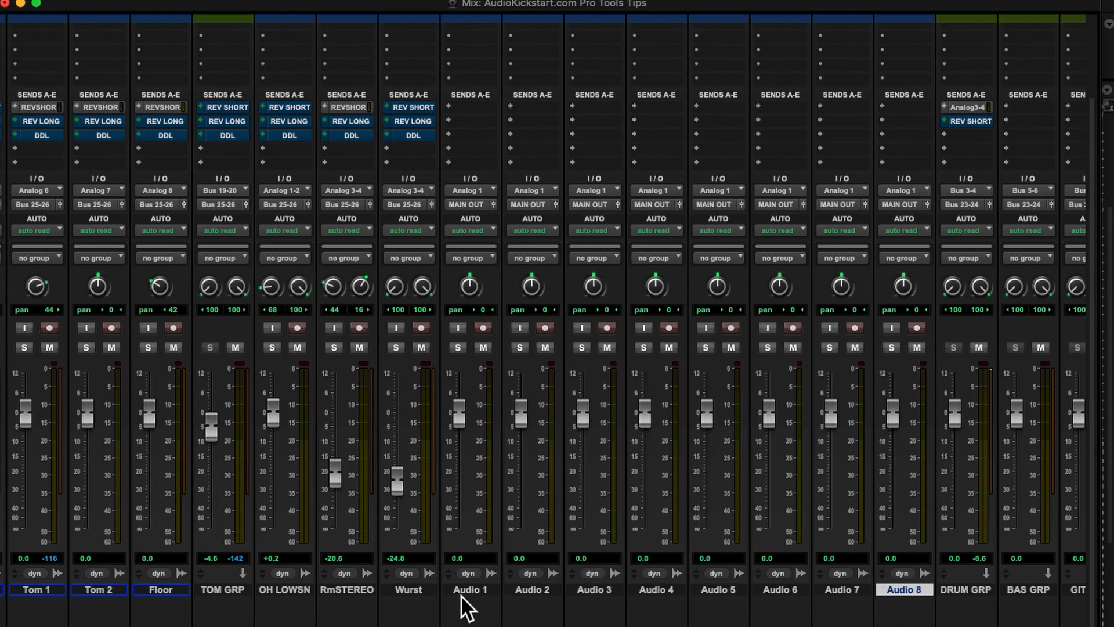
Cascade inputs Analog 1 through Analog 8 across the selected tracks Audio 1–8.
click(469, 589)
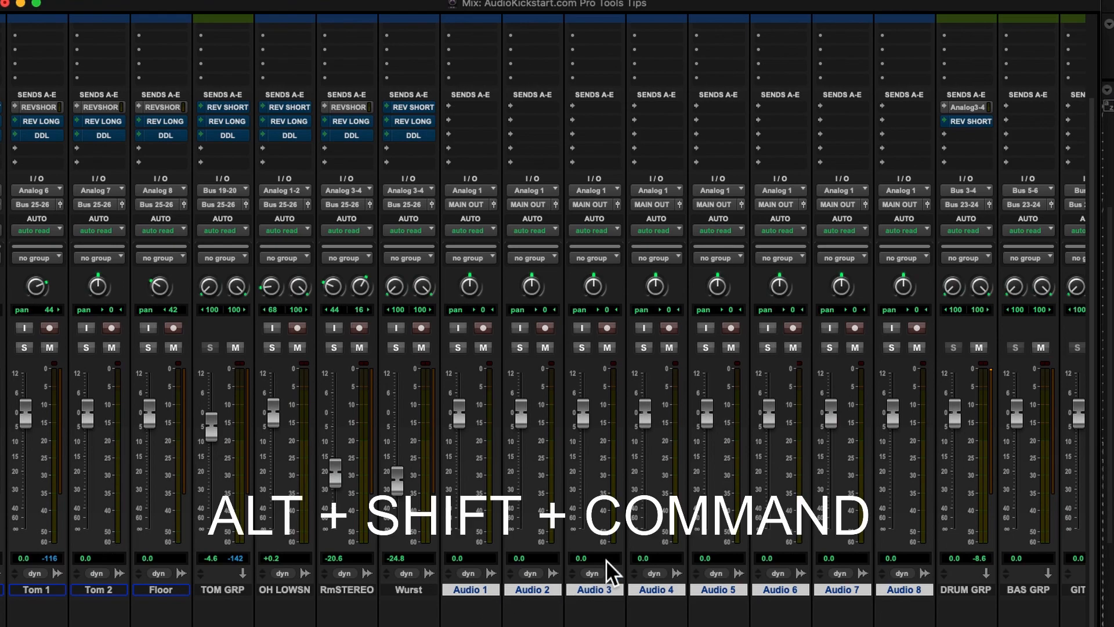
click(470, 190)
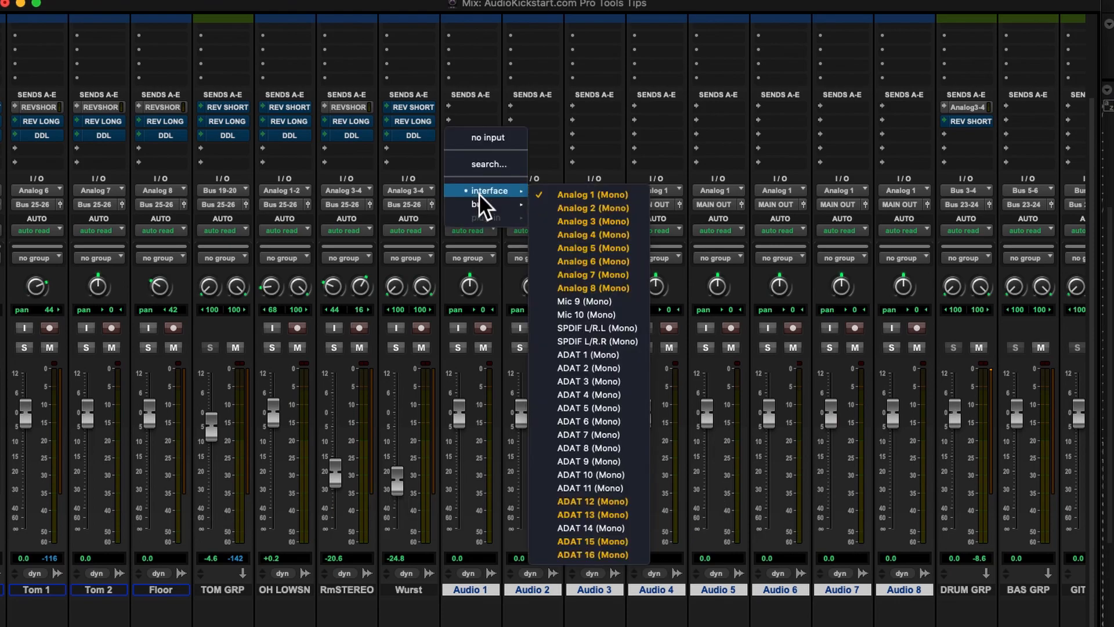
mouse_move(590, 195)
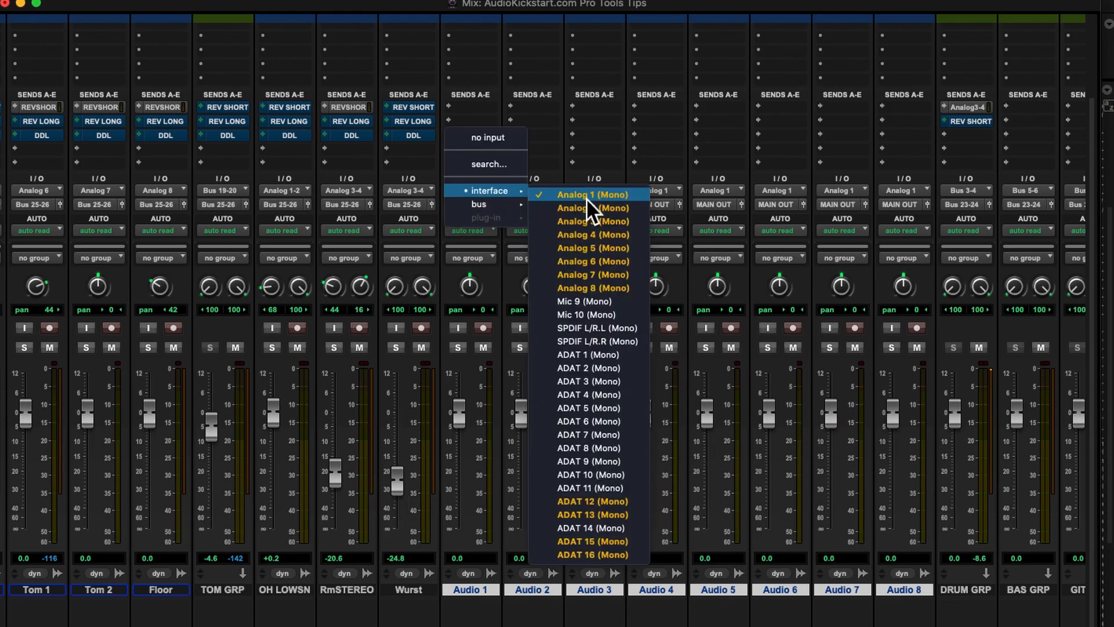
click(593, 194)
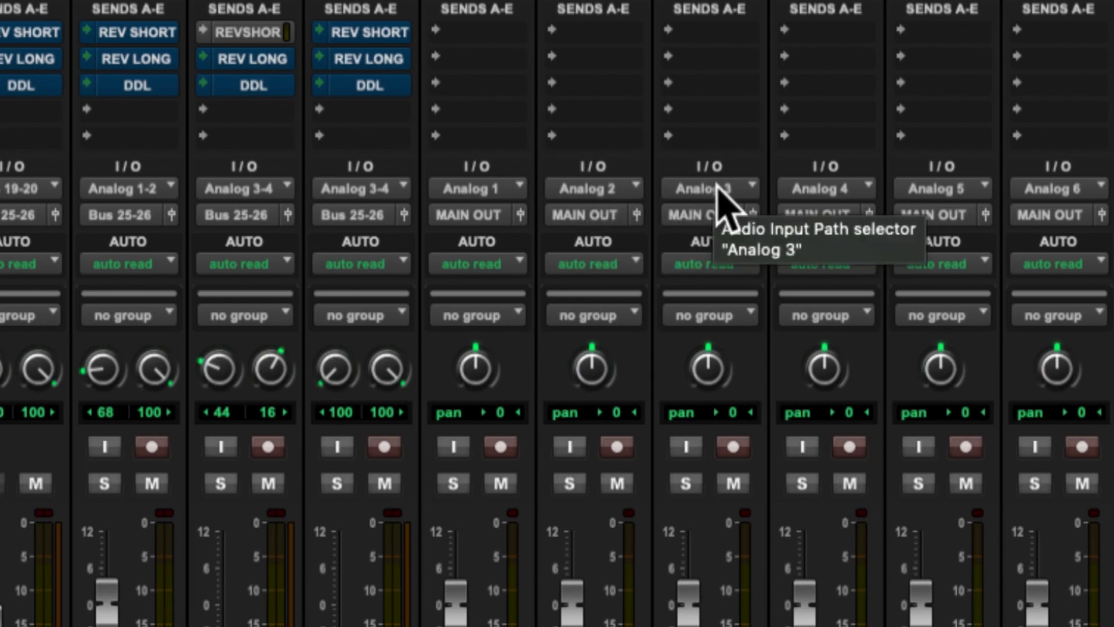
mouse_move(639, 235)
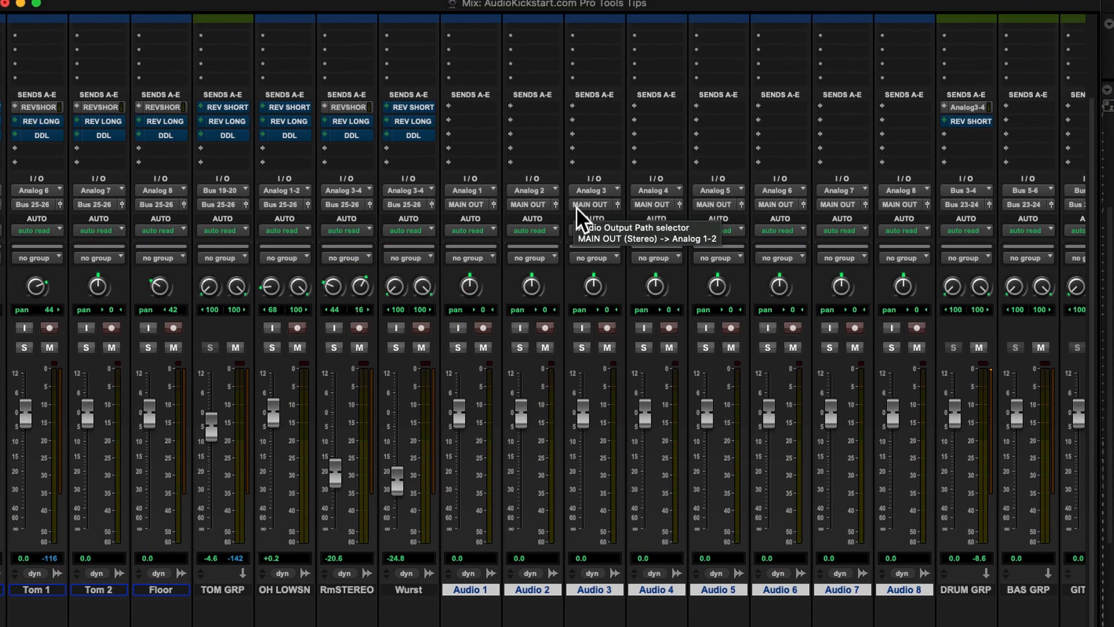
mouse_move(472, 221)
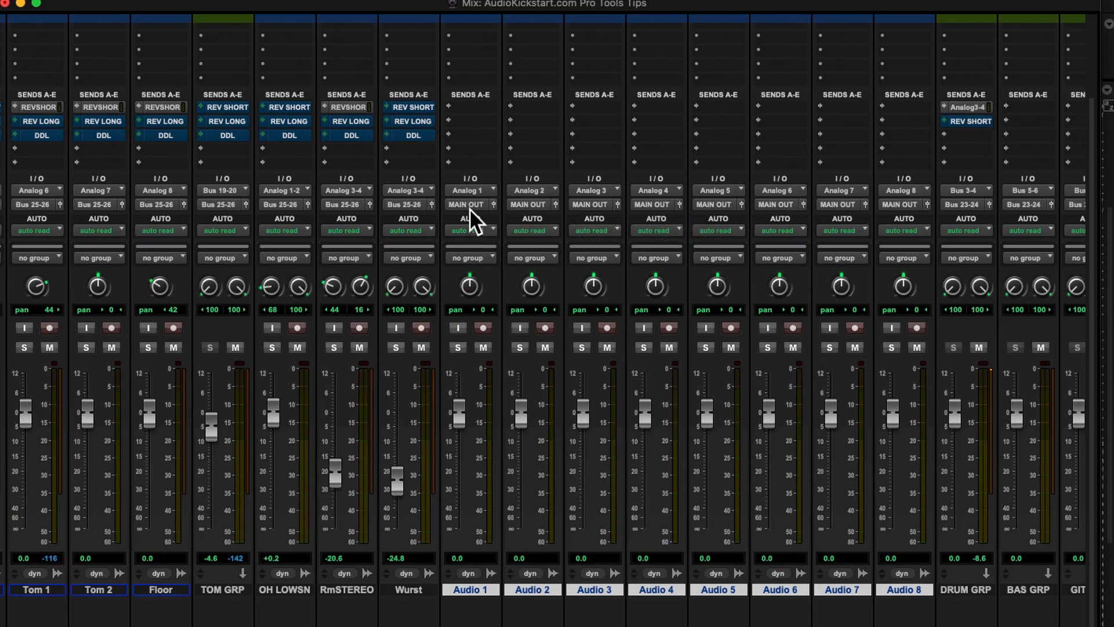
mouse_move(469, 205)
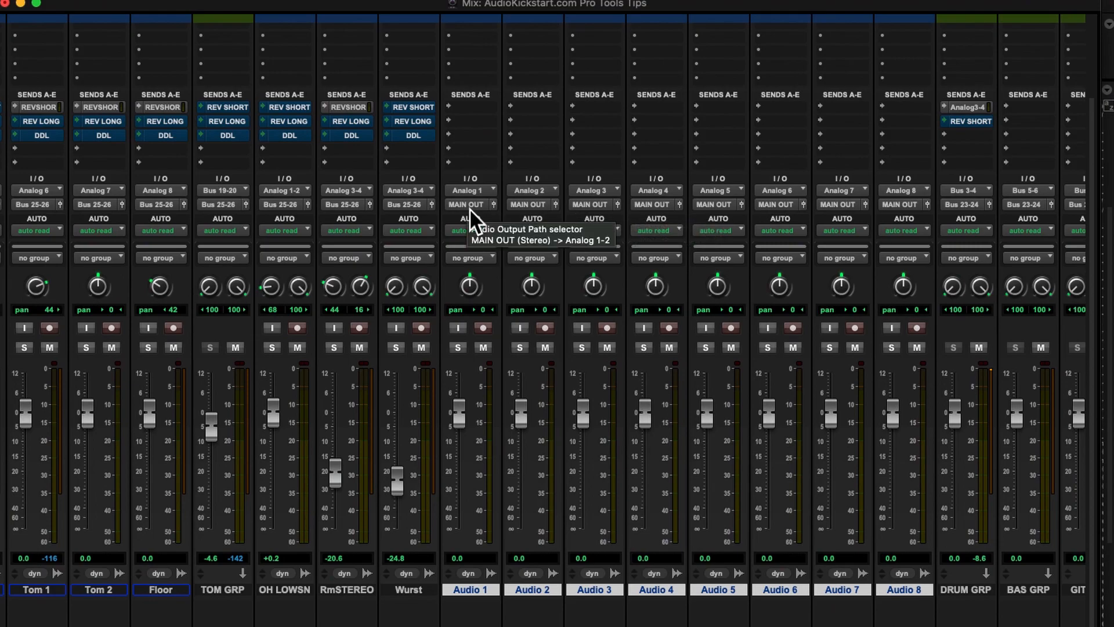
mouse_move(514, 448)
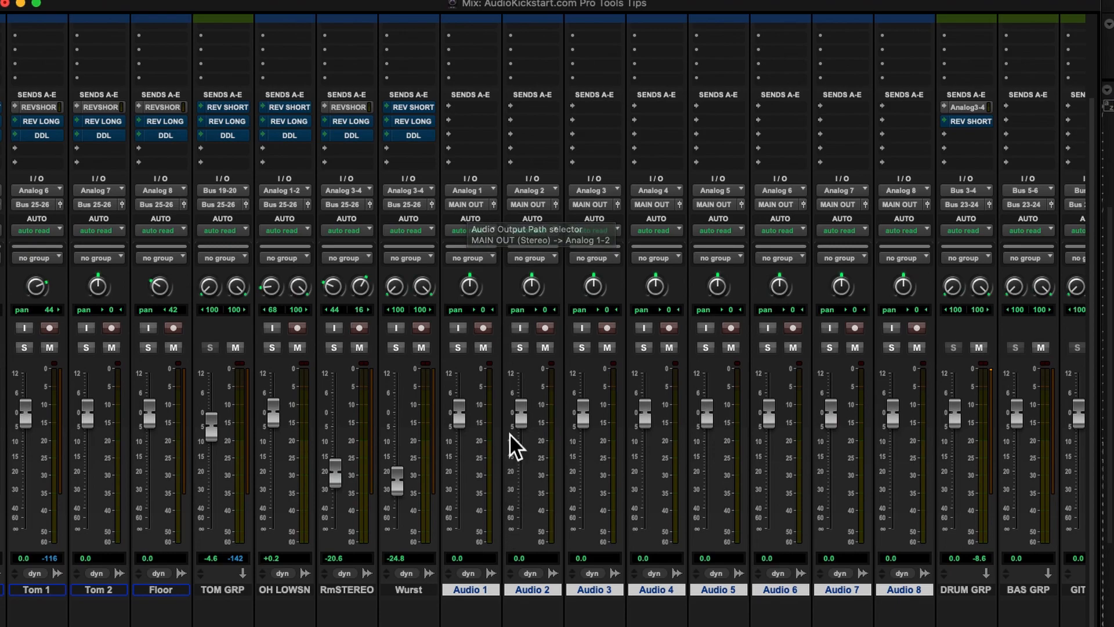
Cascade the new tracks' outputs to ADAT 1-2 onward, starting with ADAT 1 on Audio 1.
click(468, 205)
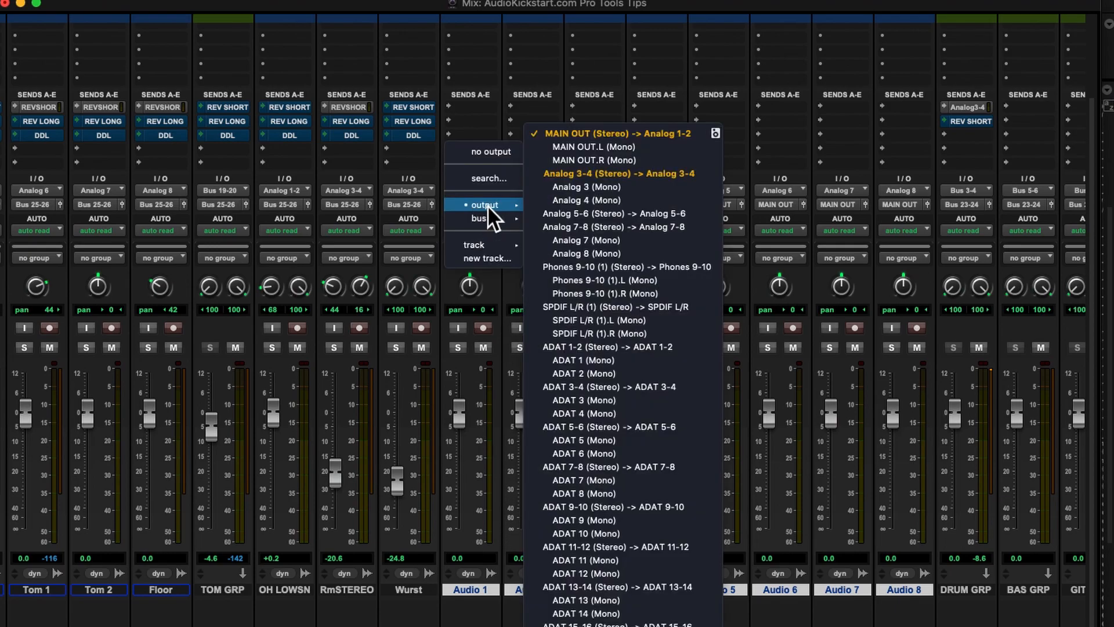
mouse_move(607, 214)
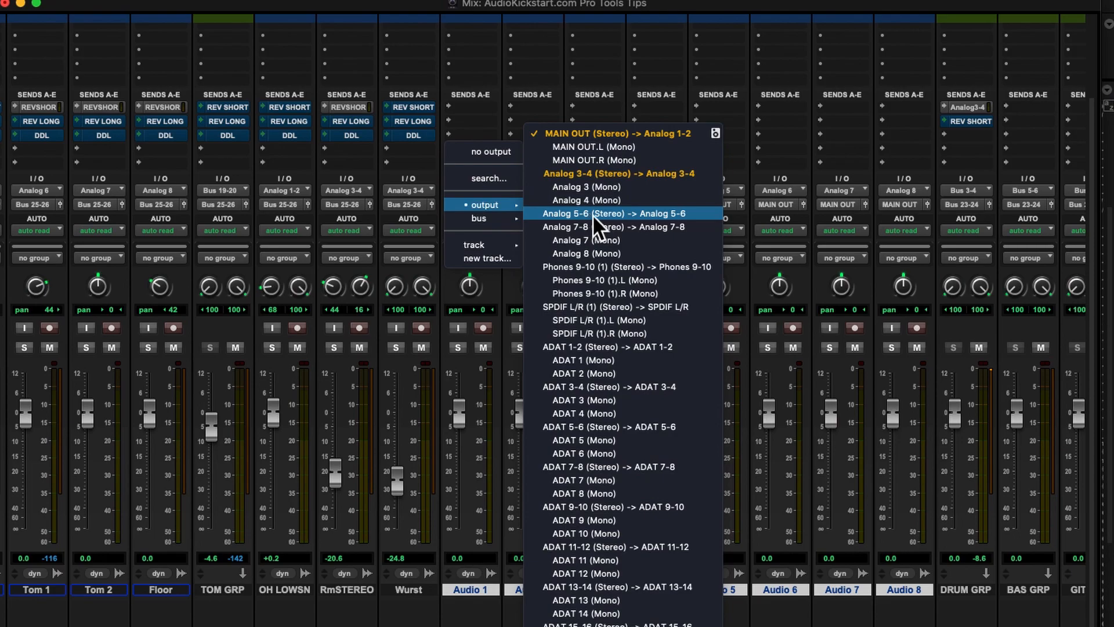
mouse_move(604, 347)
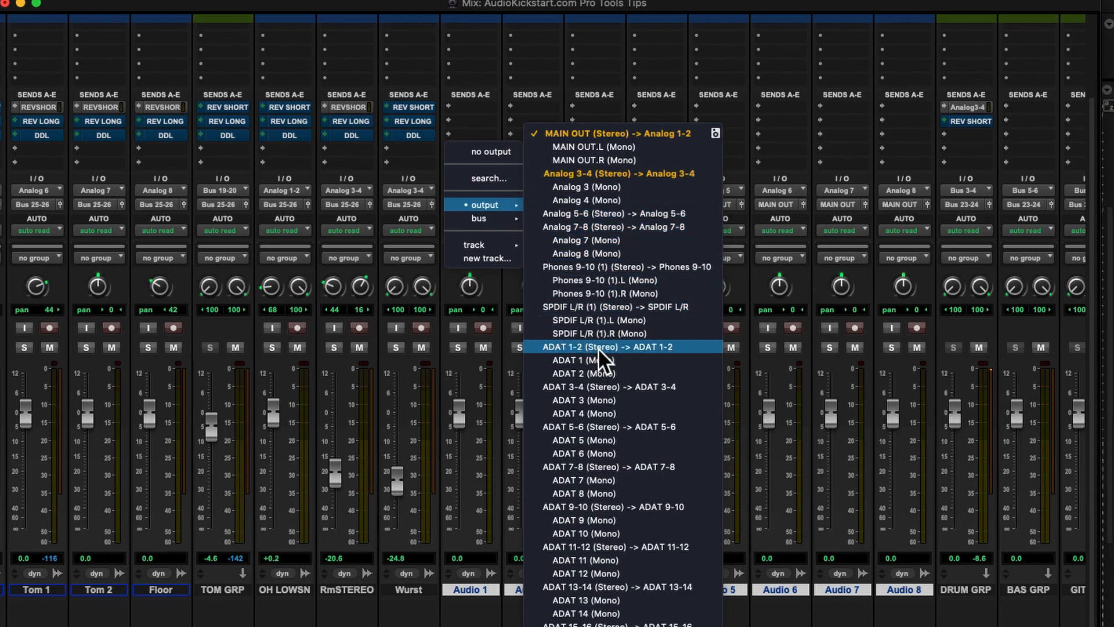
click(606, 347)
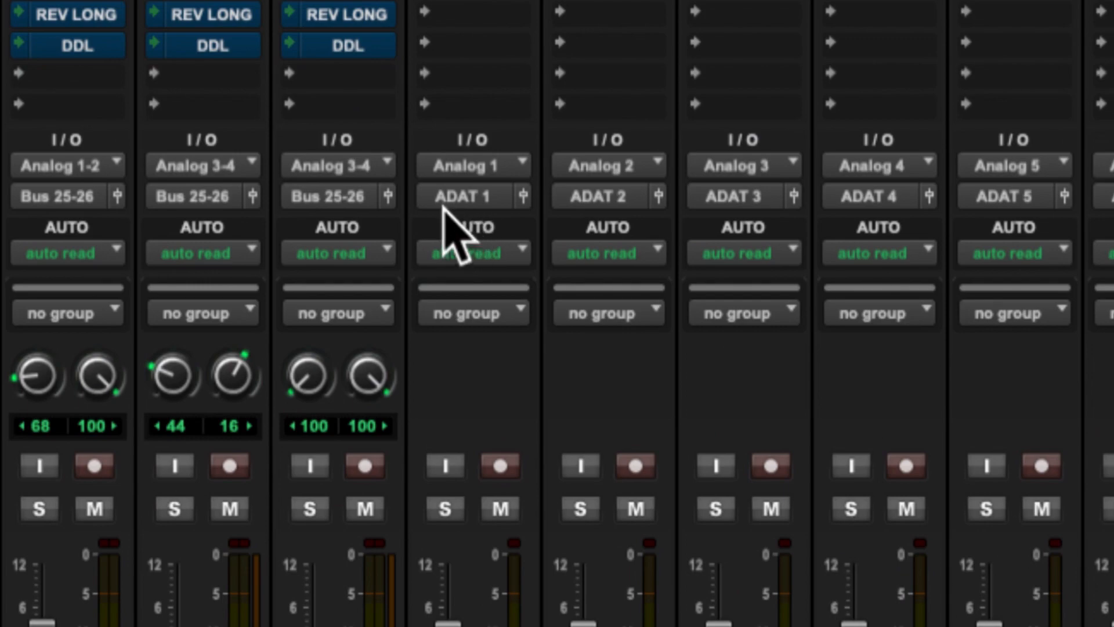
mouse_move(612, 220)
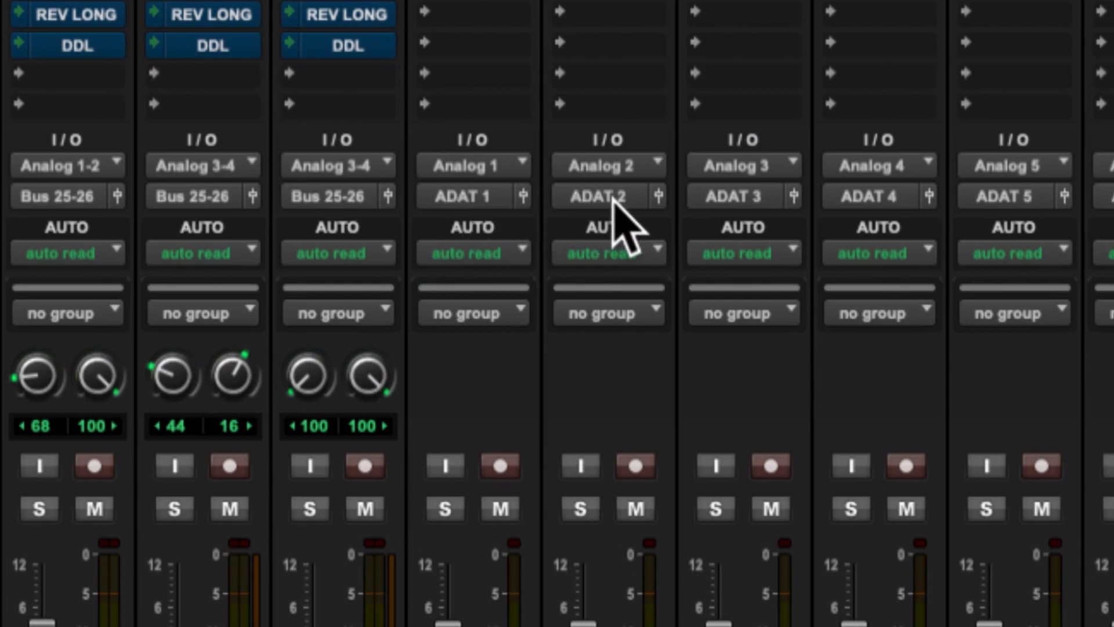
mouse_move(660, 255)
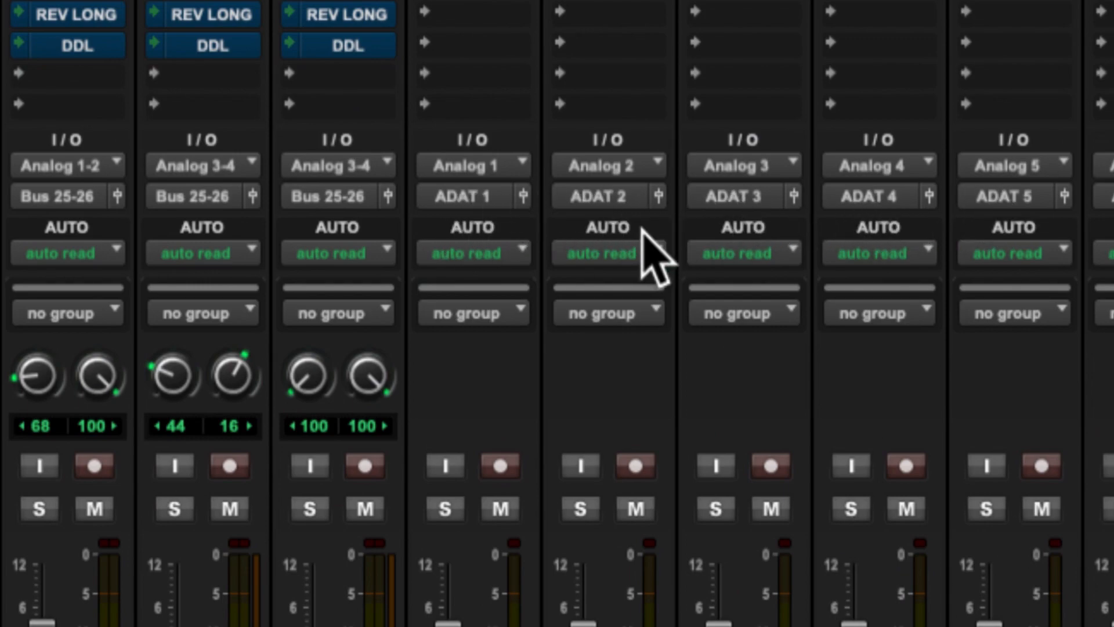